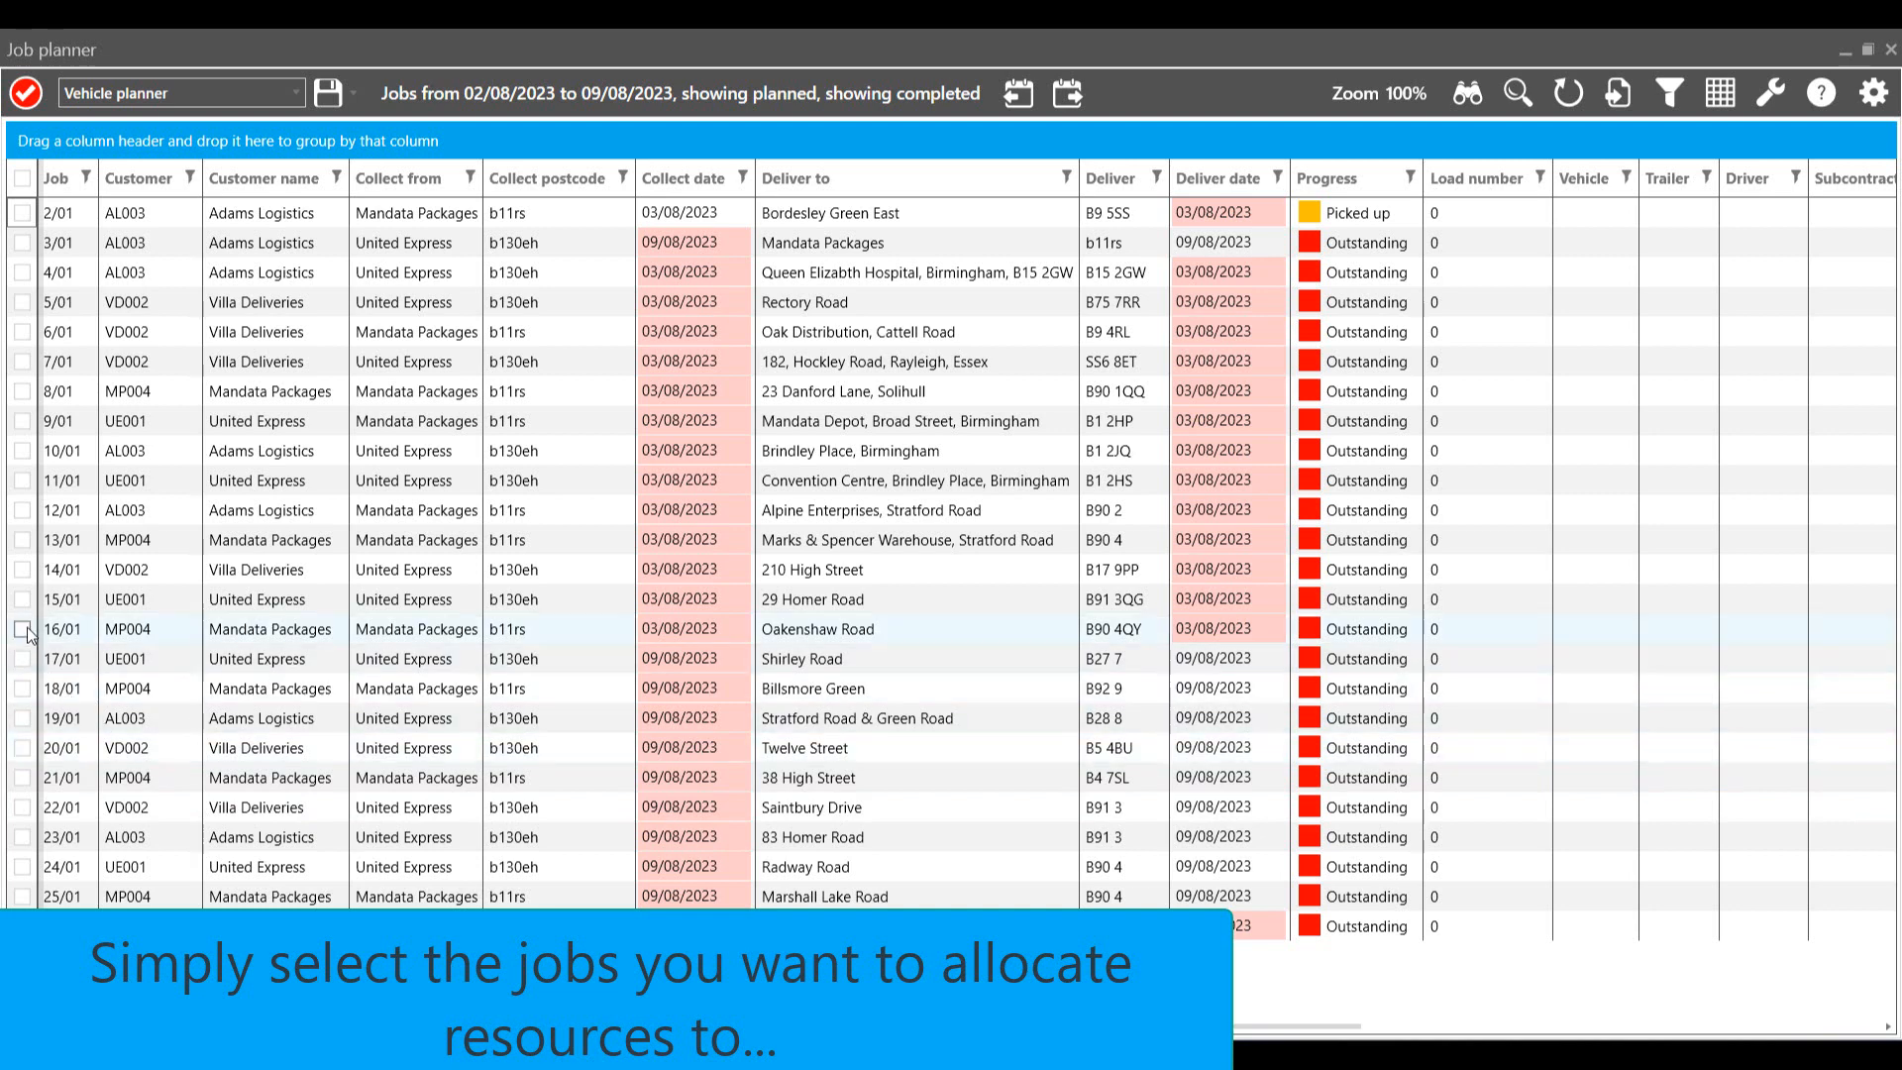
# Step: Tick job 17/01 alongside 16/01 and bring up the actions menu for the ticked jobs
pyautogui.click(22, 658)
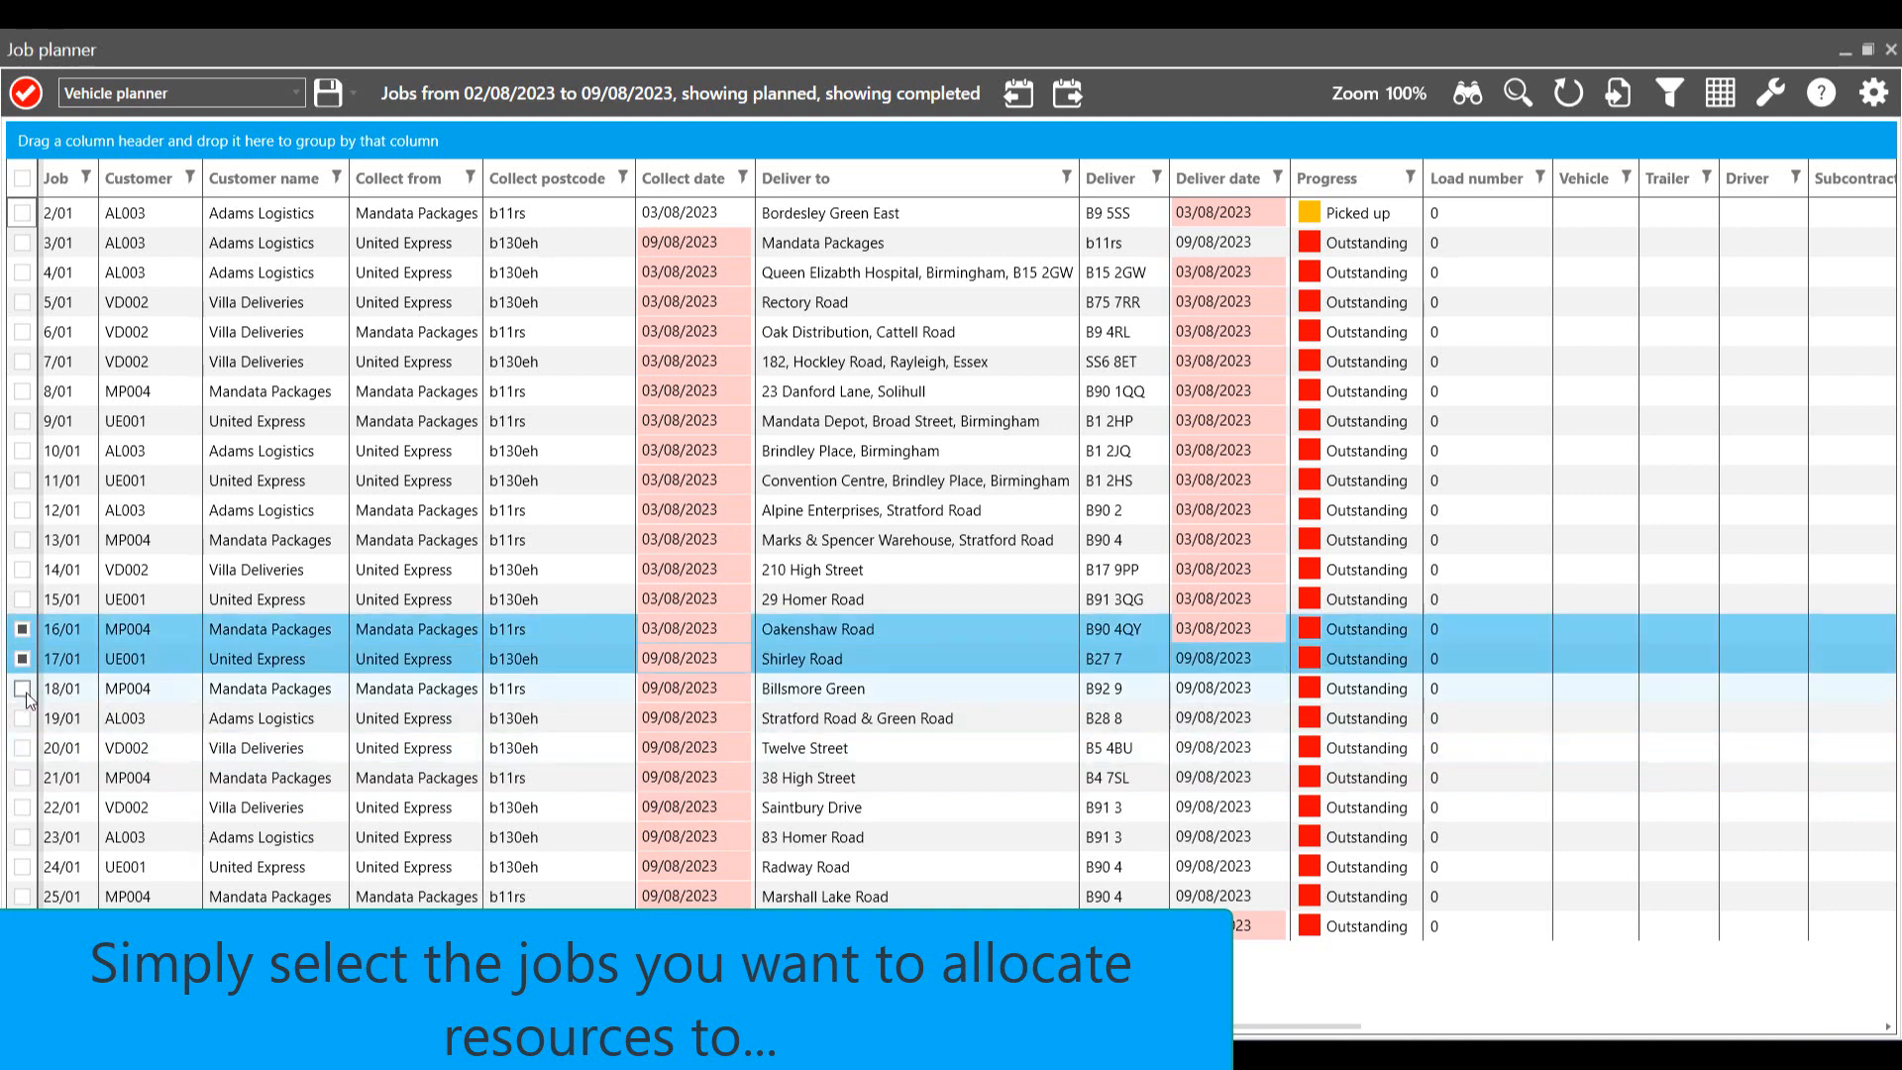
pyautogui.rightClick(291, 658)
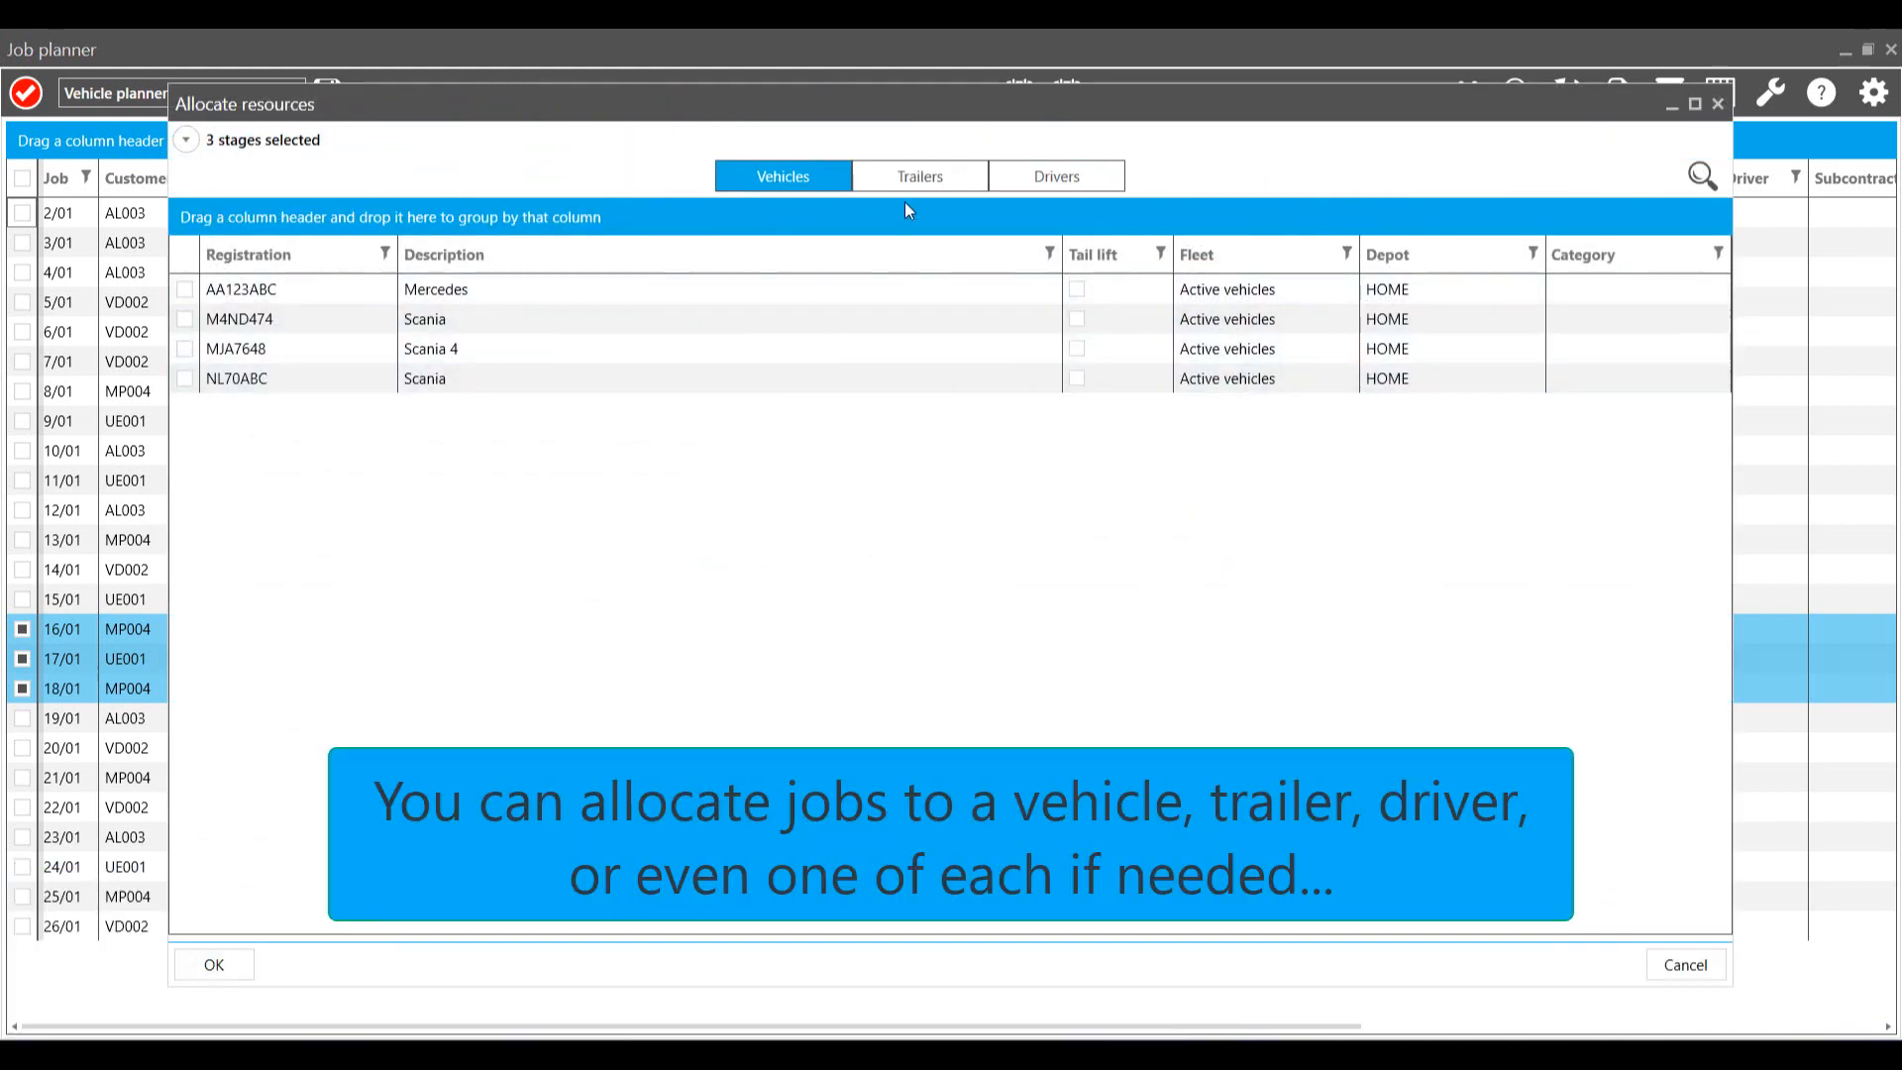
pyautogui.click(917, 176)
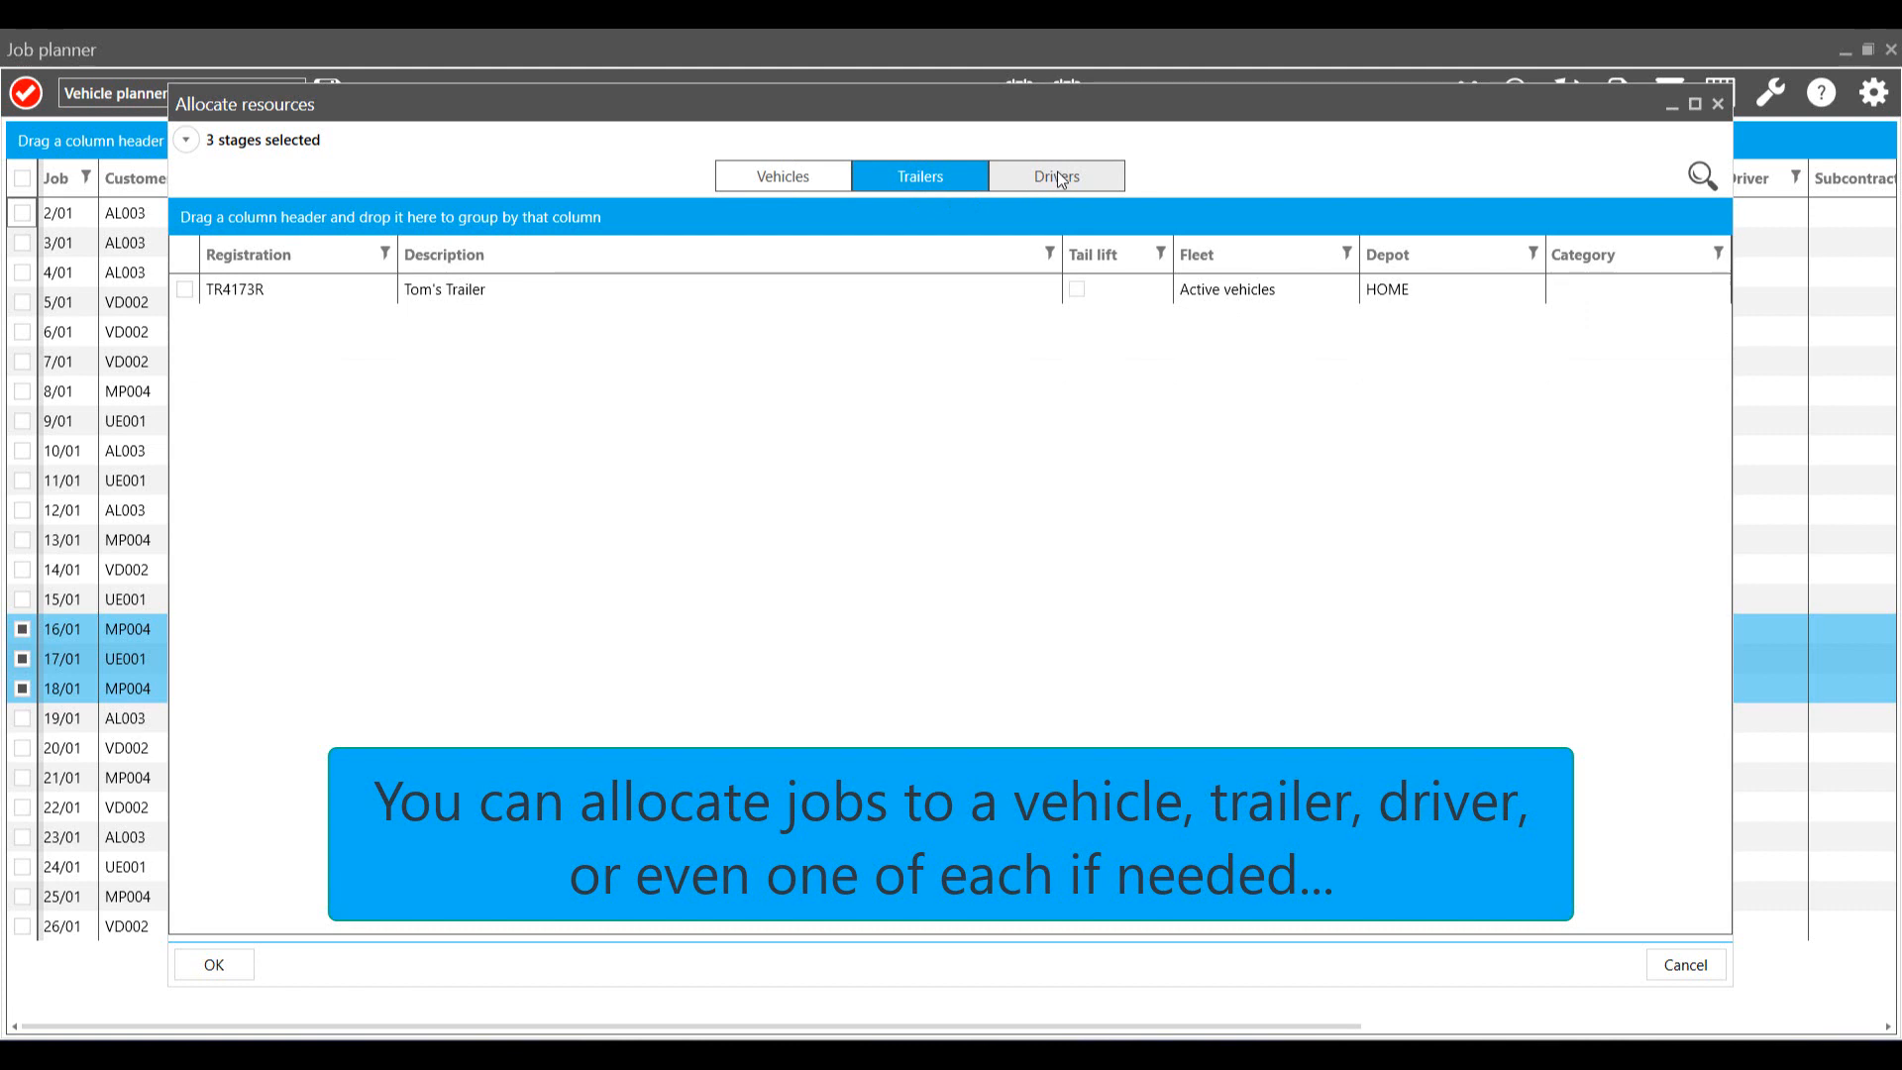
pyautogui.click(1056, 177)
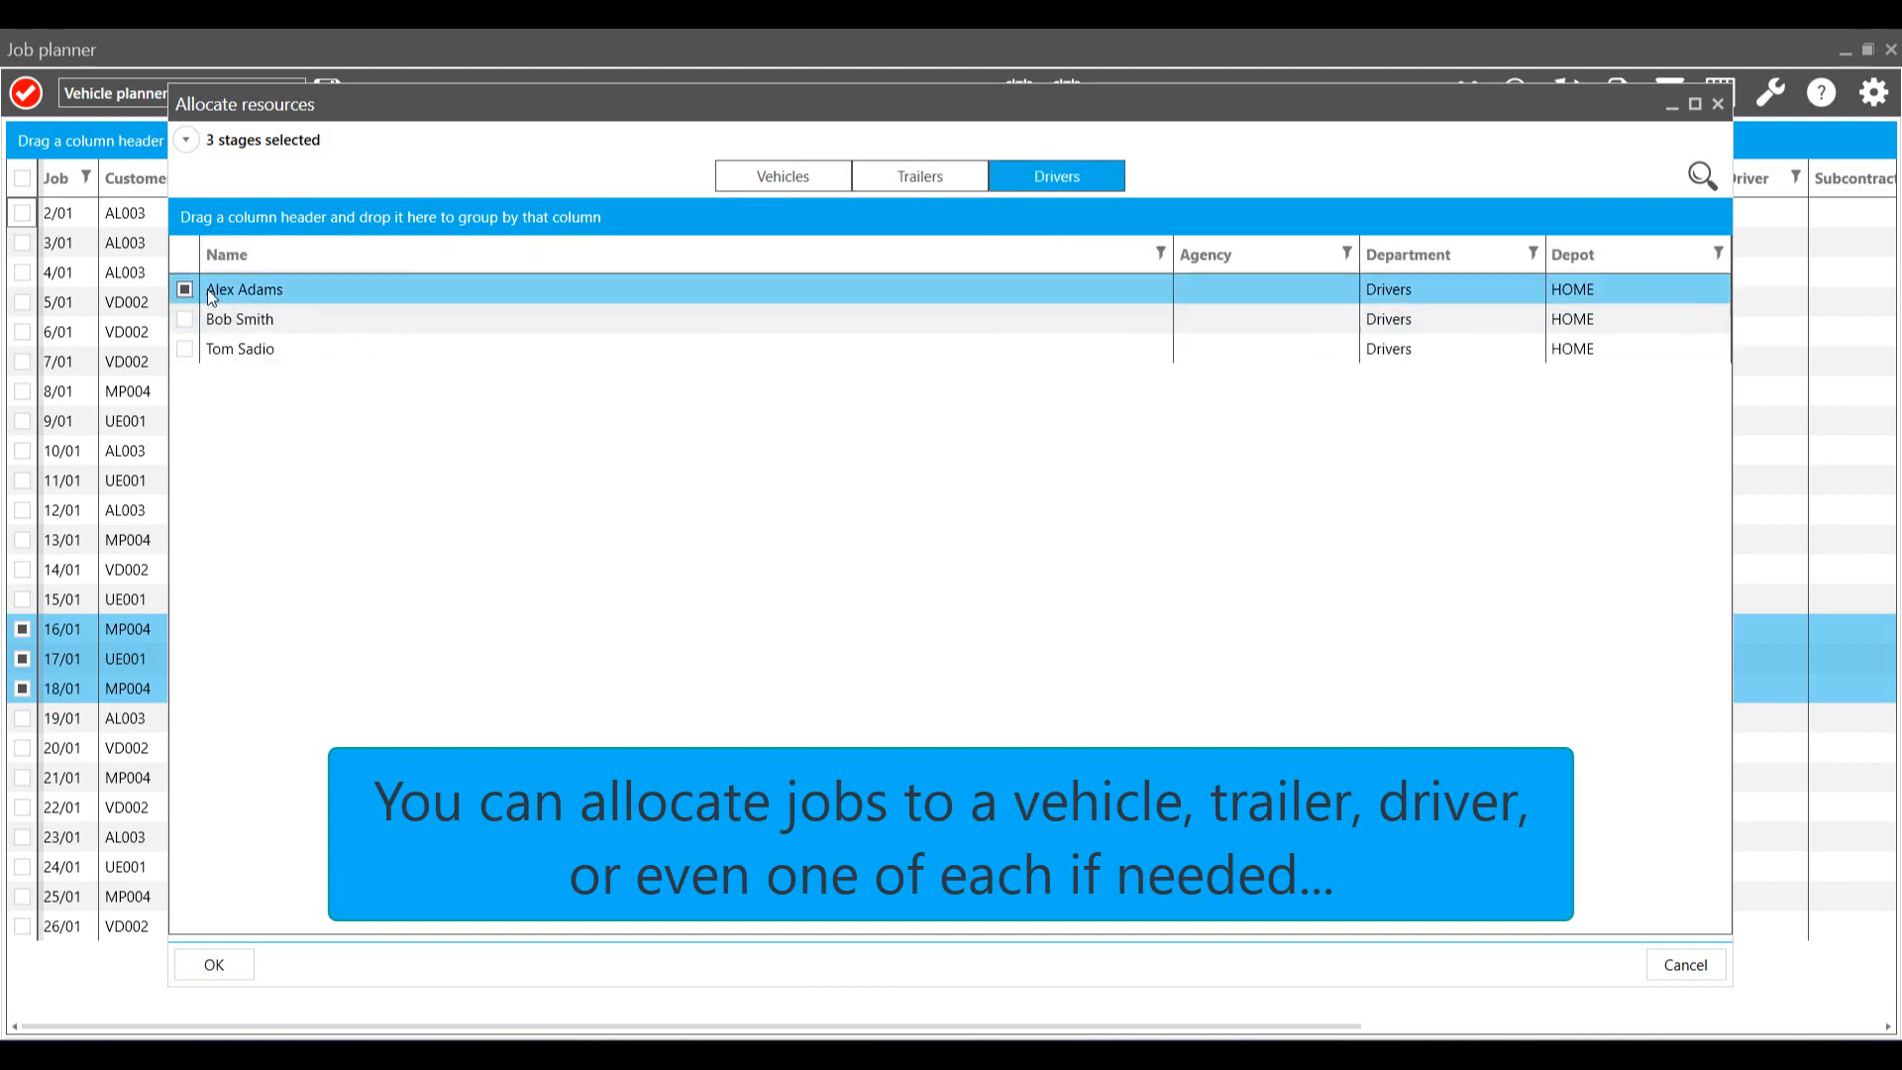
pyautogui.click(780, 176)
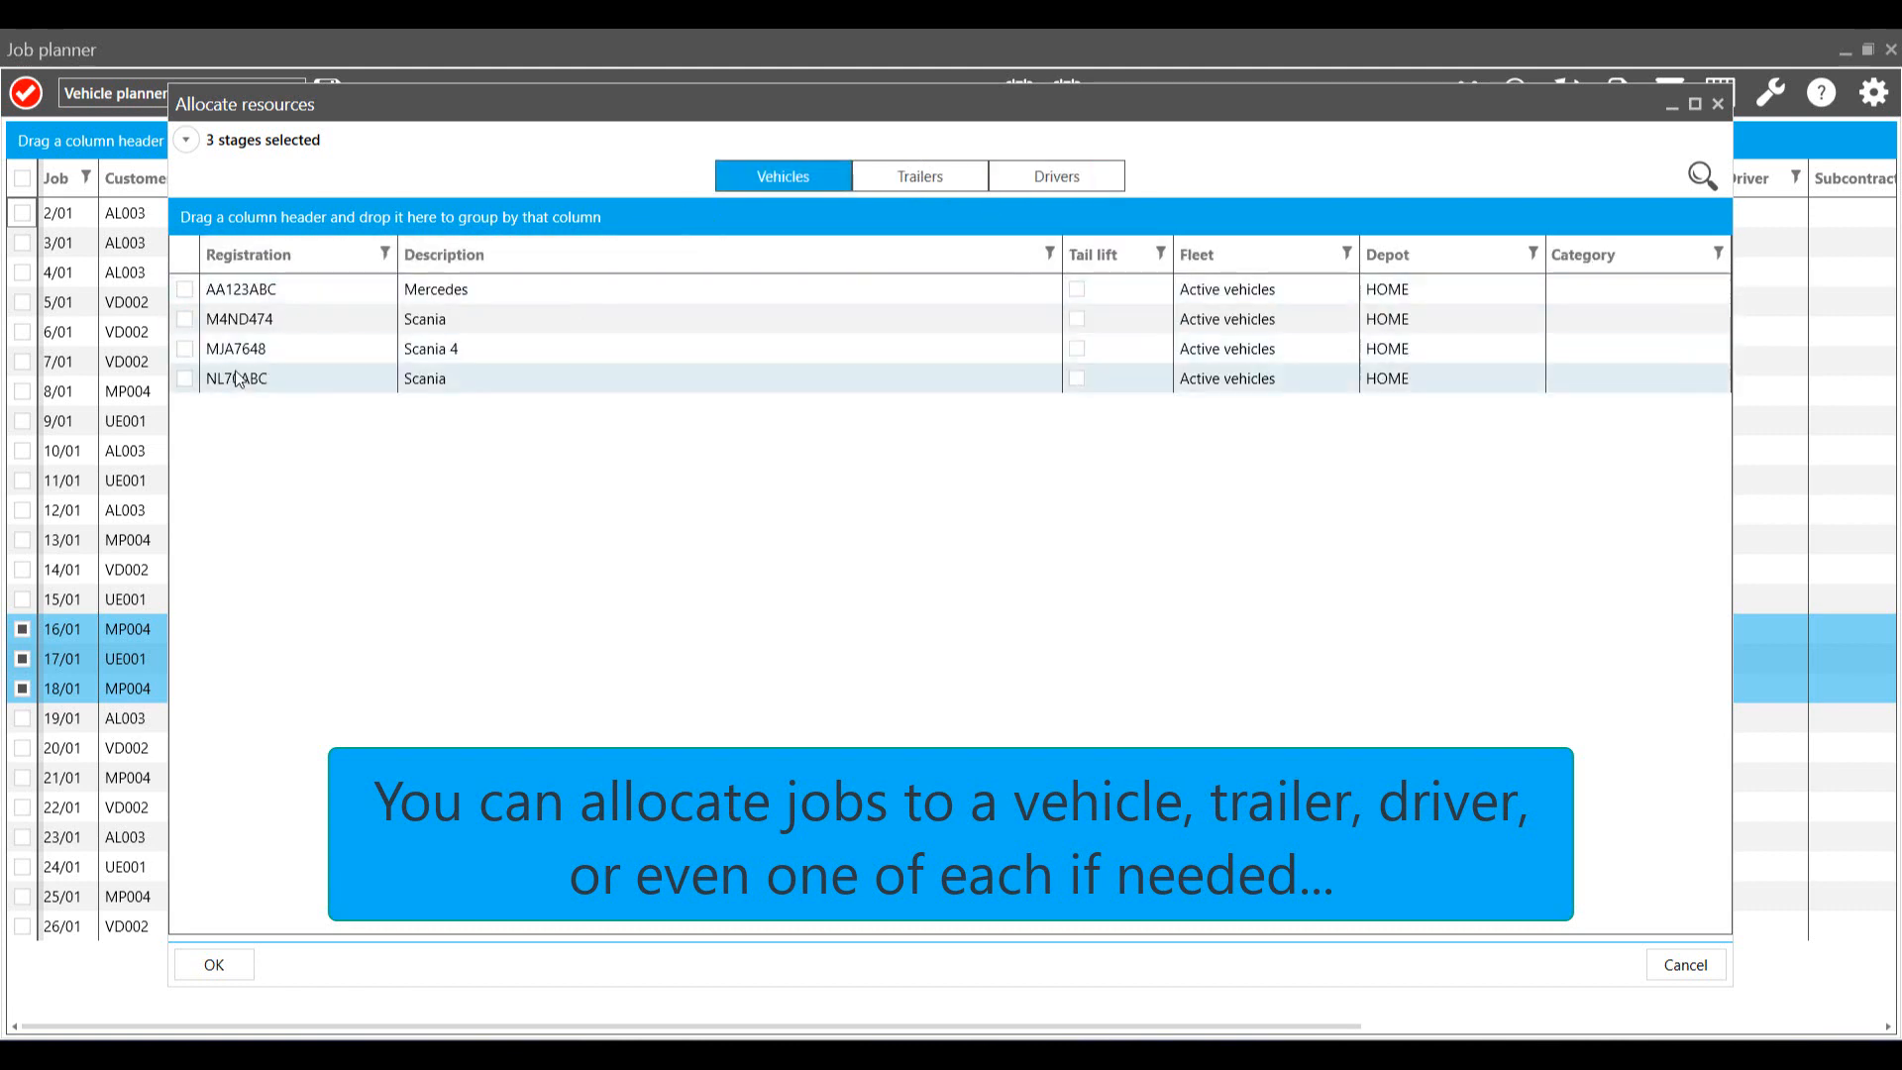
pyautogui.click(184, 376)
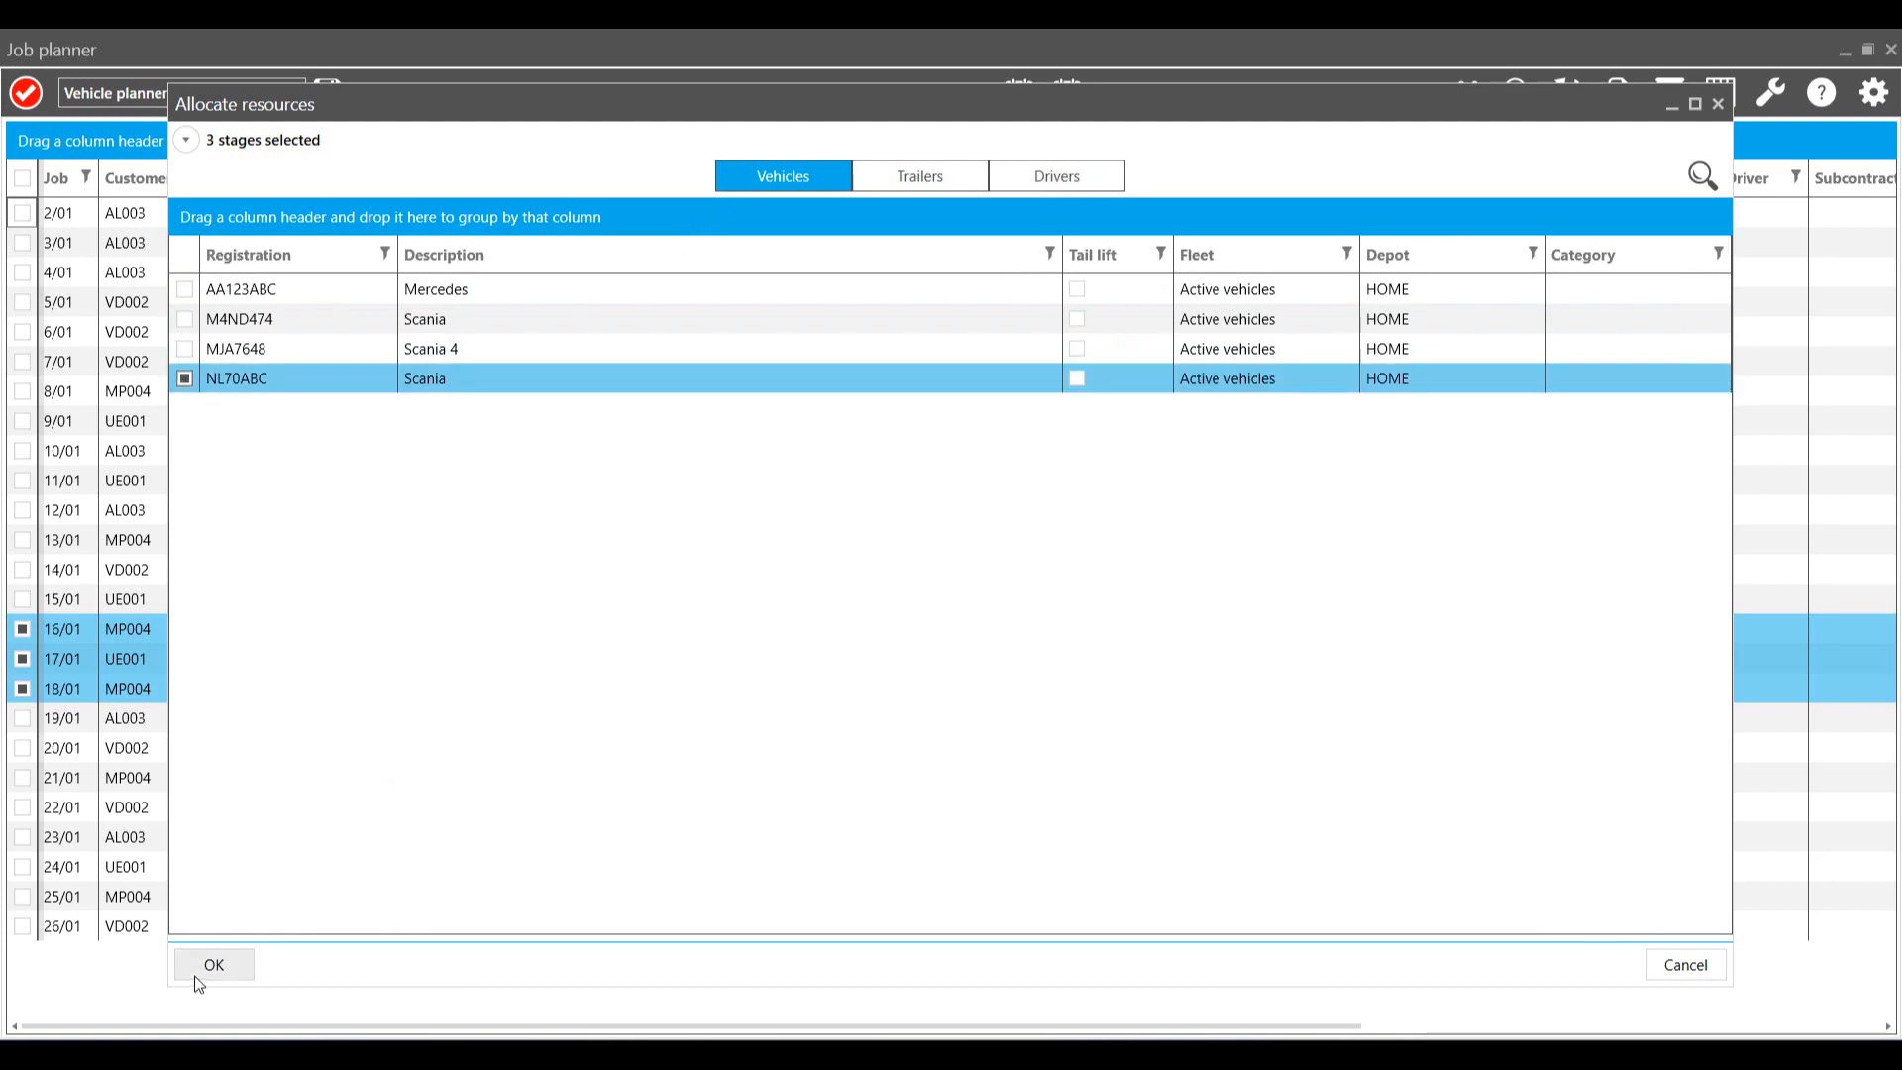
pyautogui.click(212, 965)
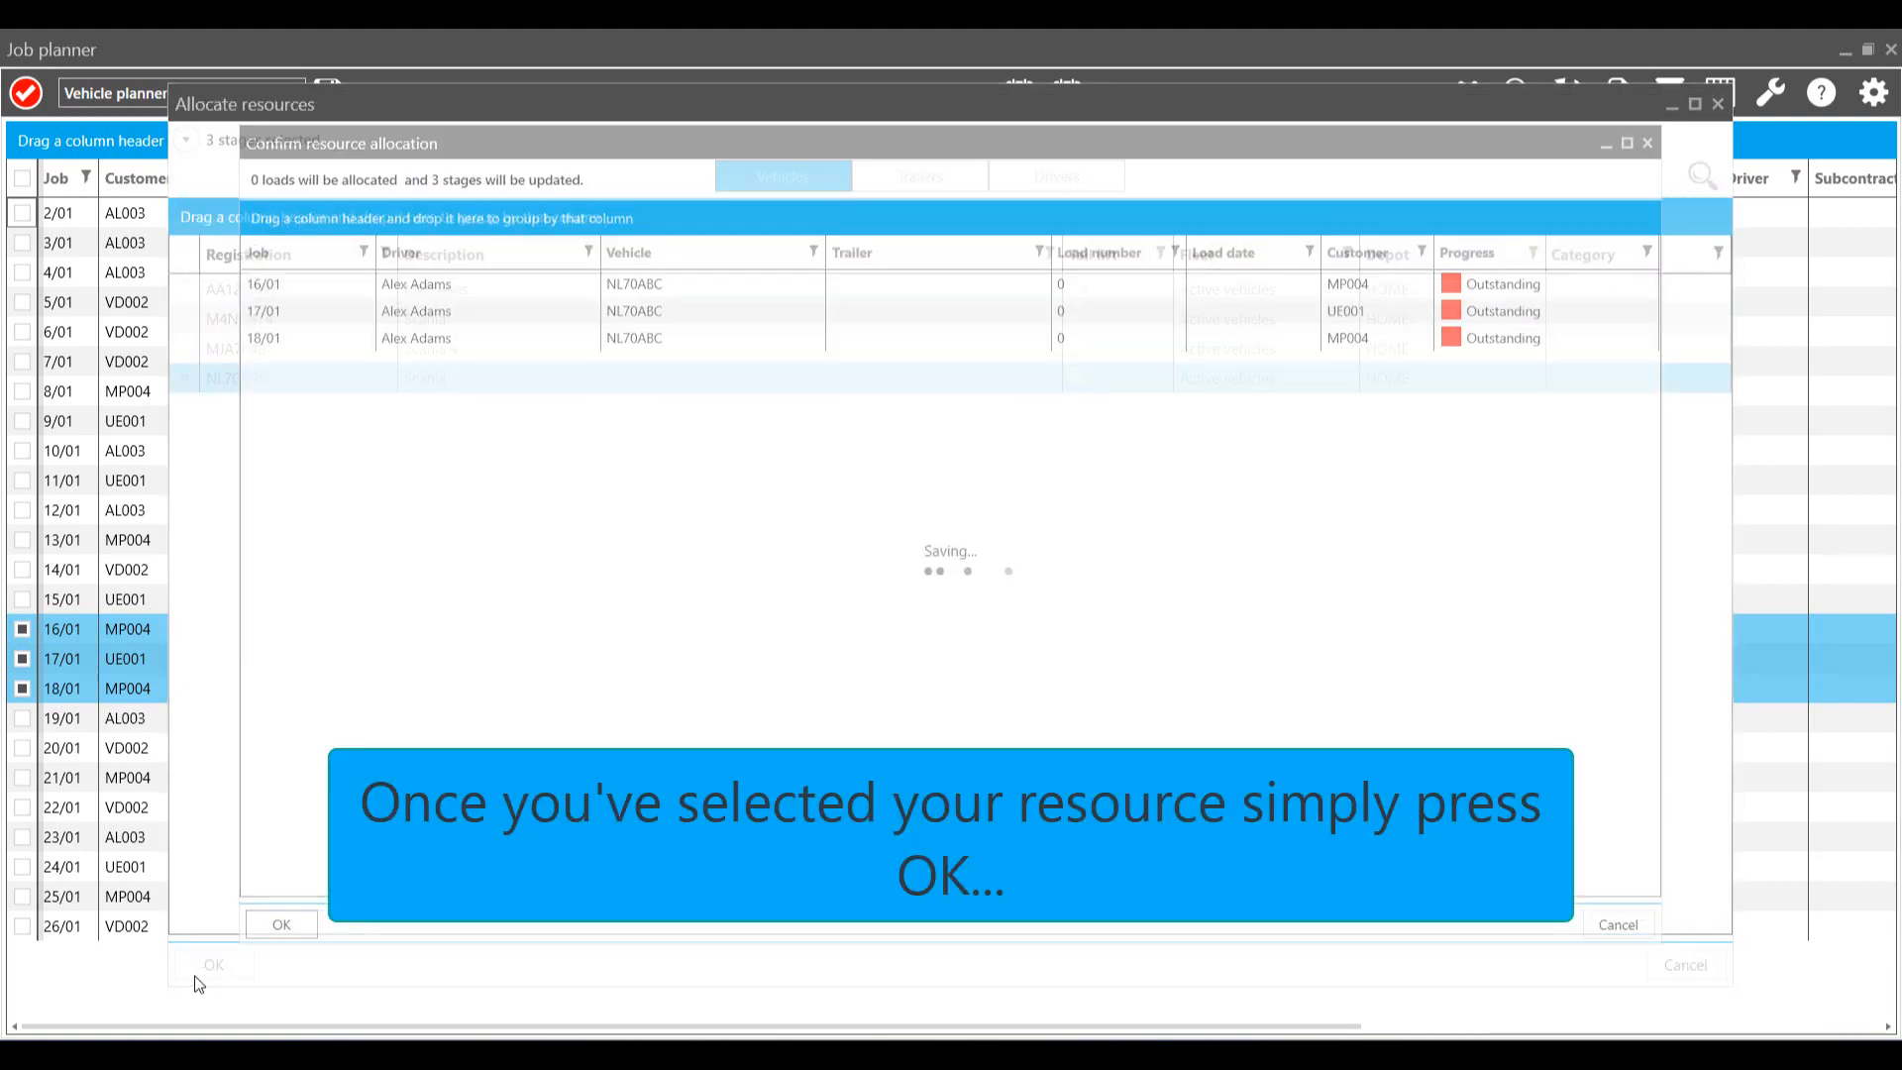
pyautogui.click(279, 924)
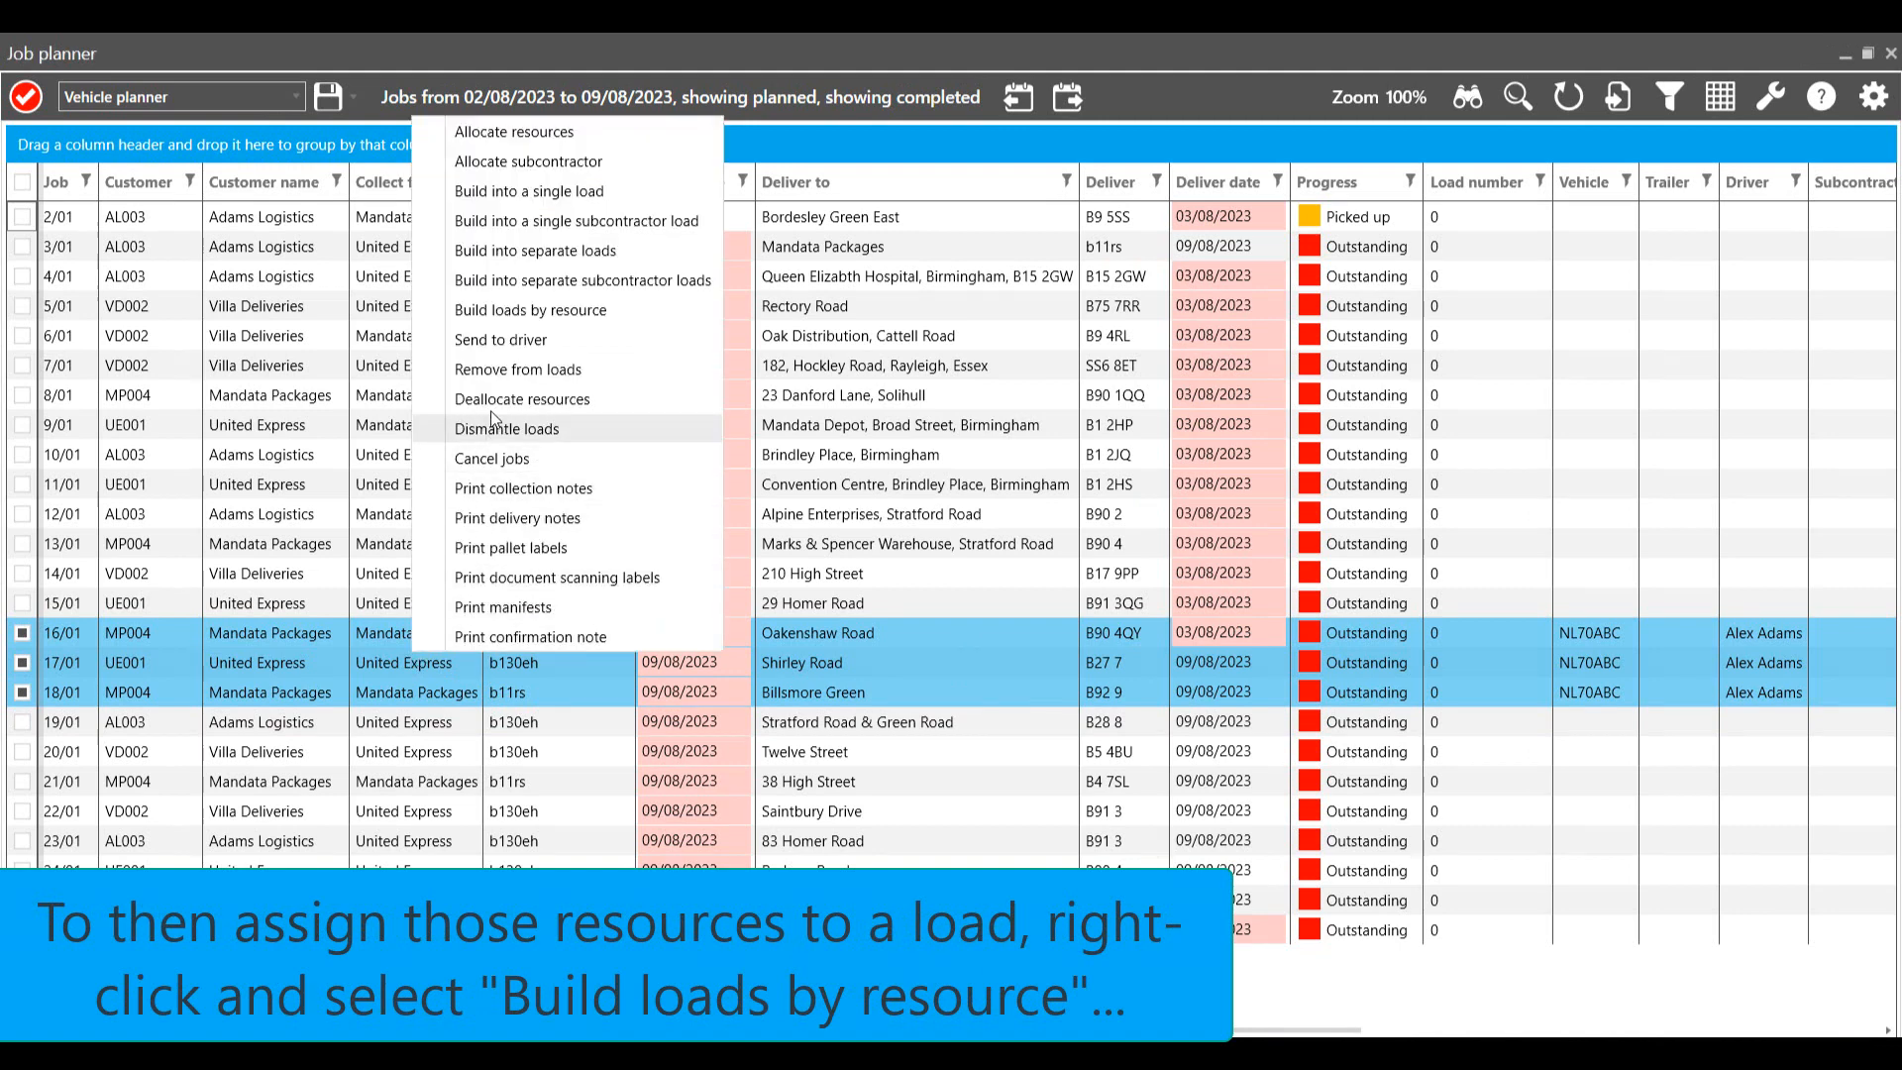
pyautogui.moveTo(531, 310)
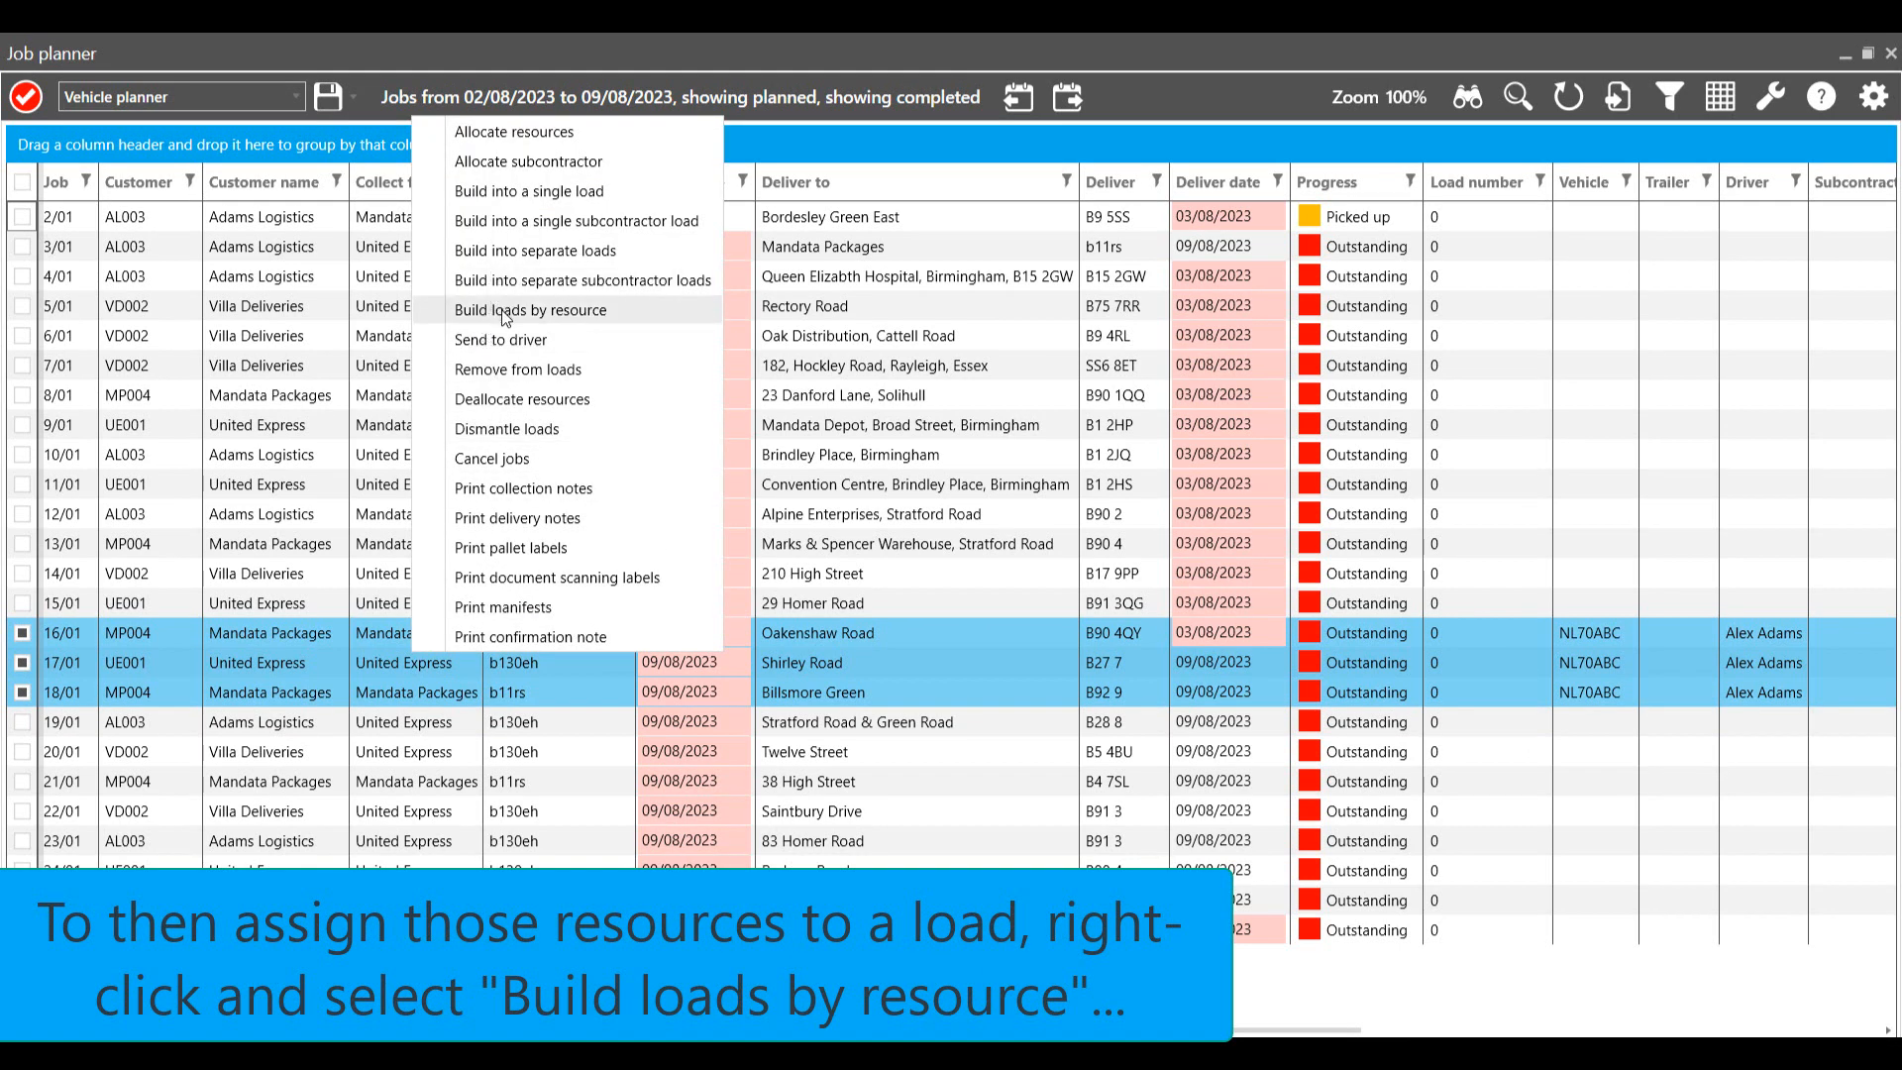
# Step: Build the jobs into a full load dated 09/08/2023 by resource and send it to the drivers manifest app
pyautogui.click(531, 311)
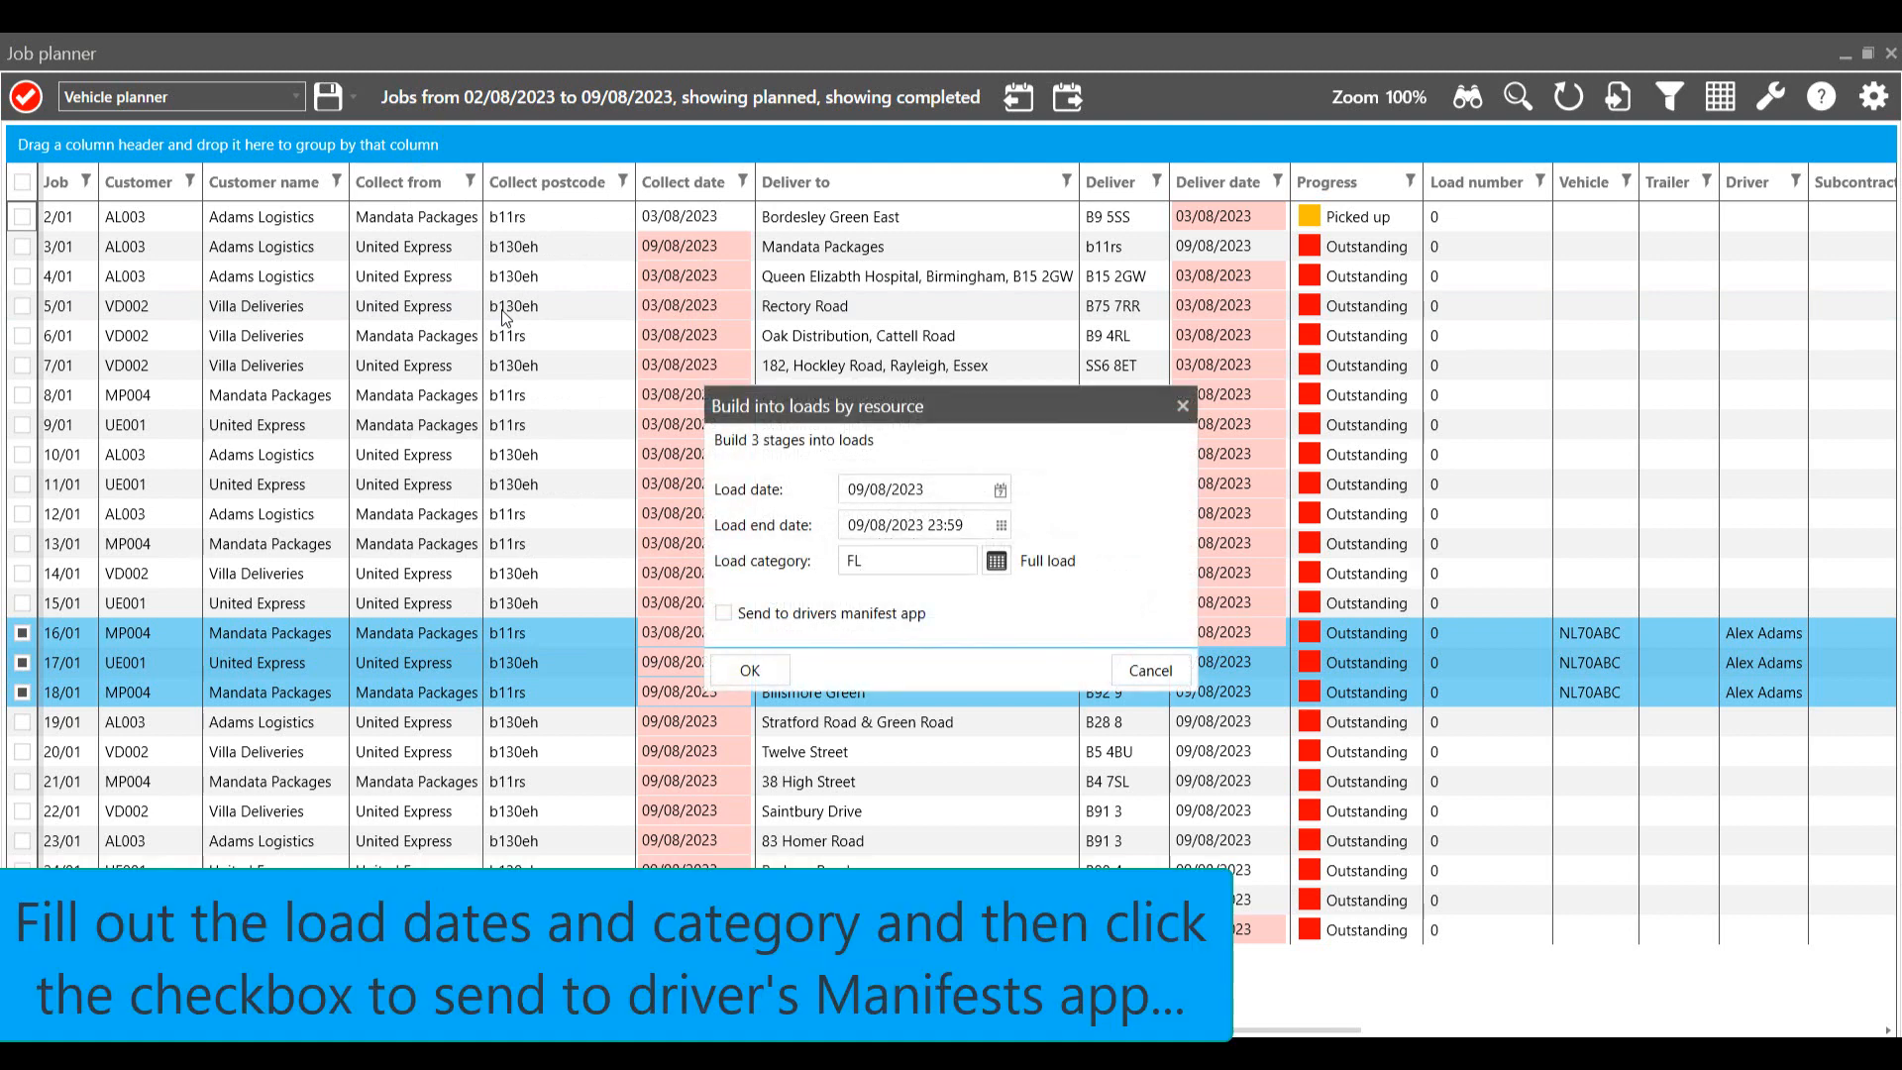
pyautogui.moveTo(749, 579)
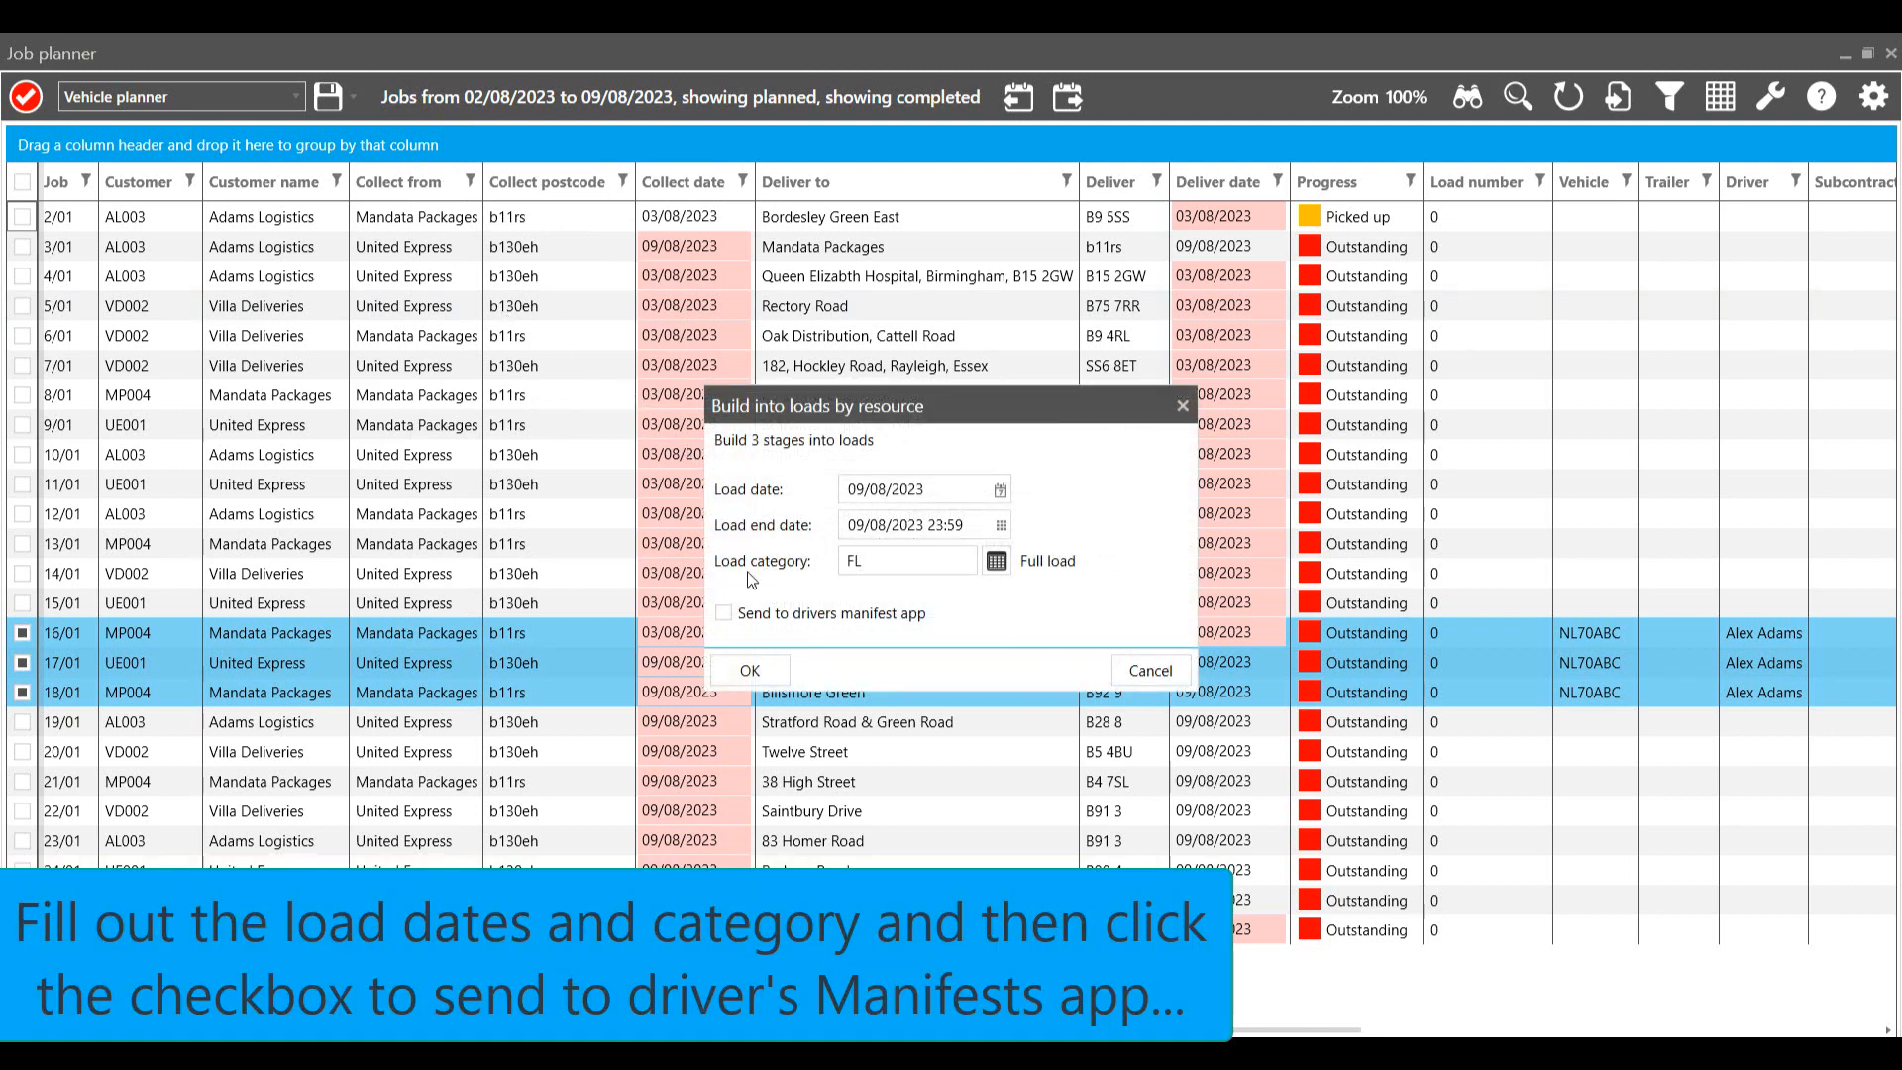
pyautogui.click(723, 614)
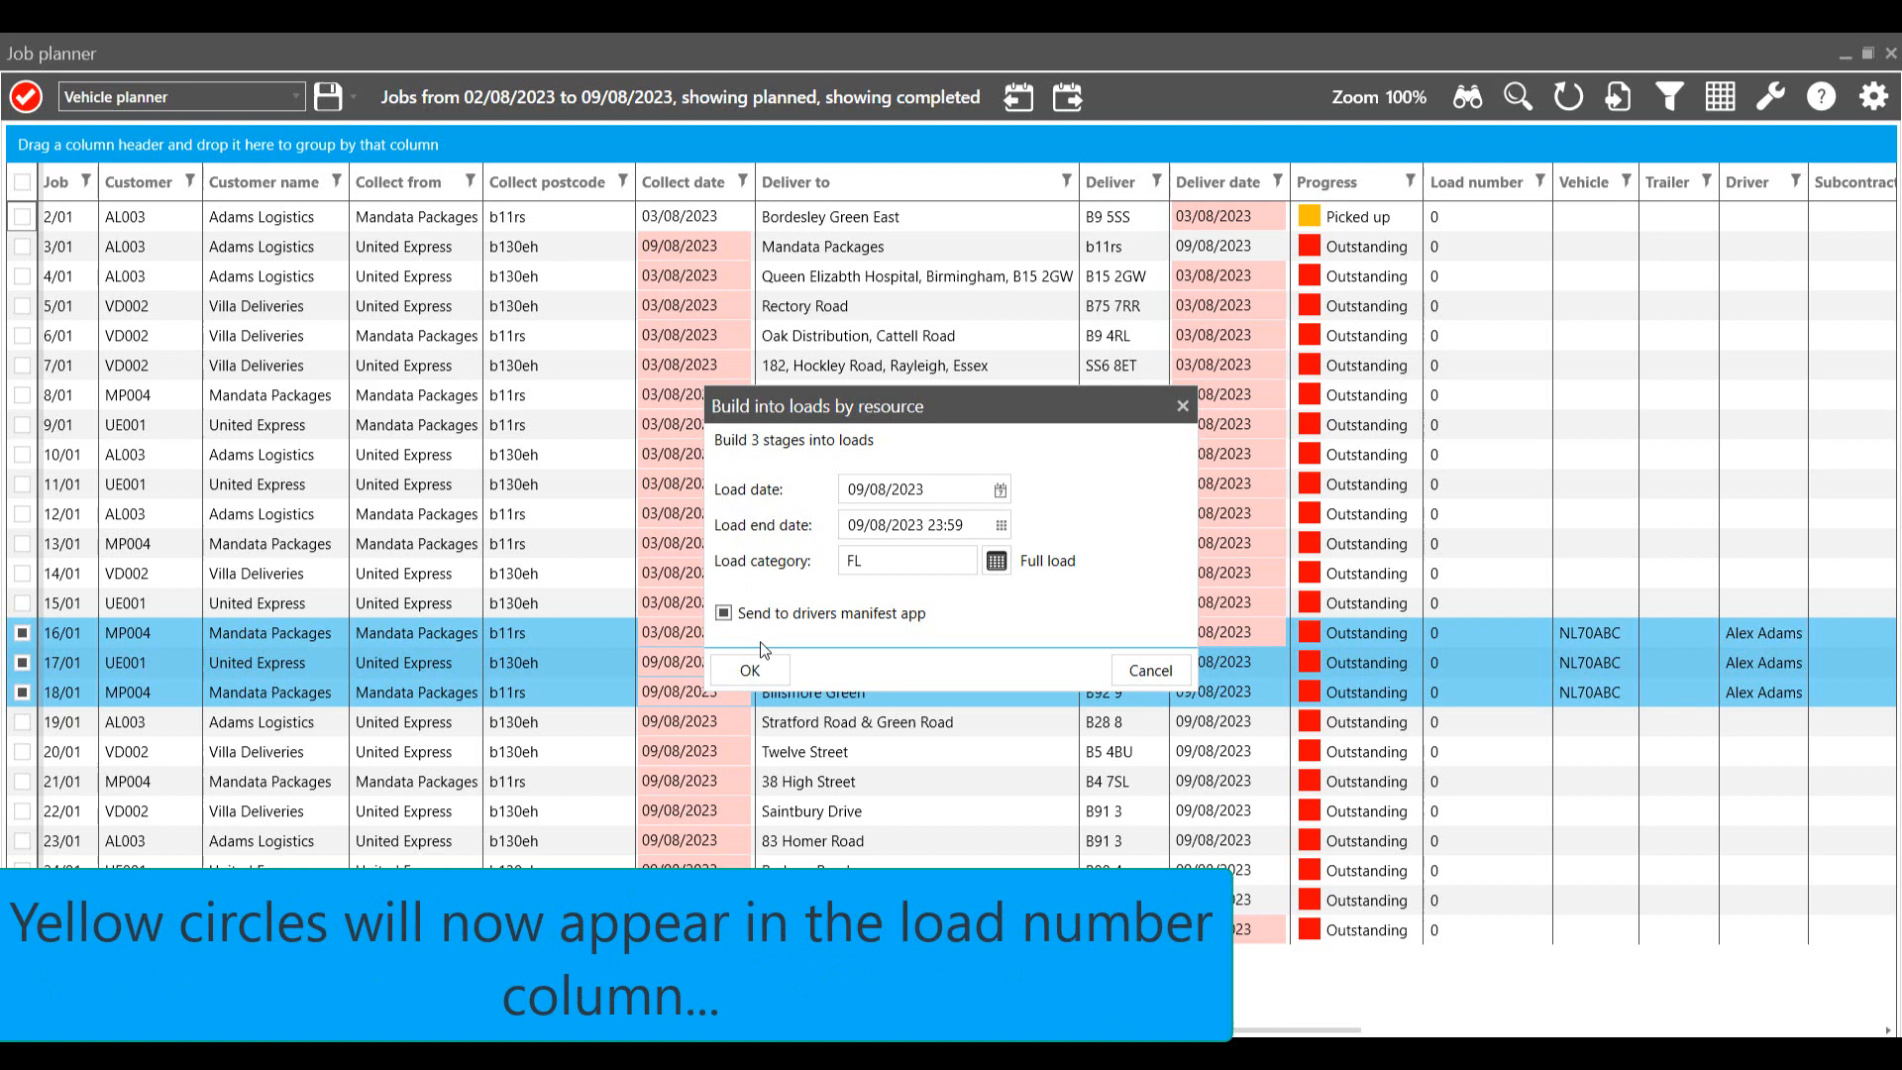
pyautogui.click(749, 670)
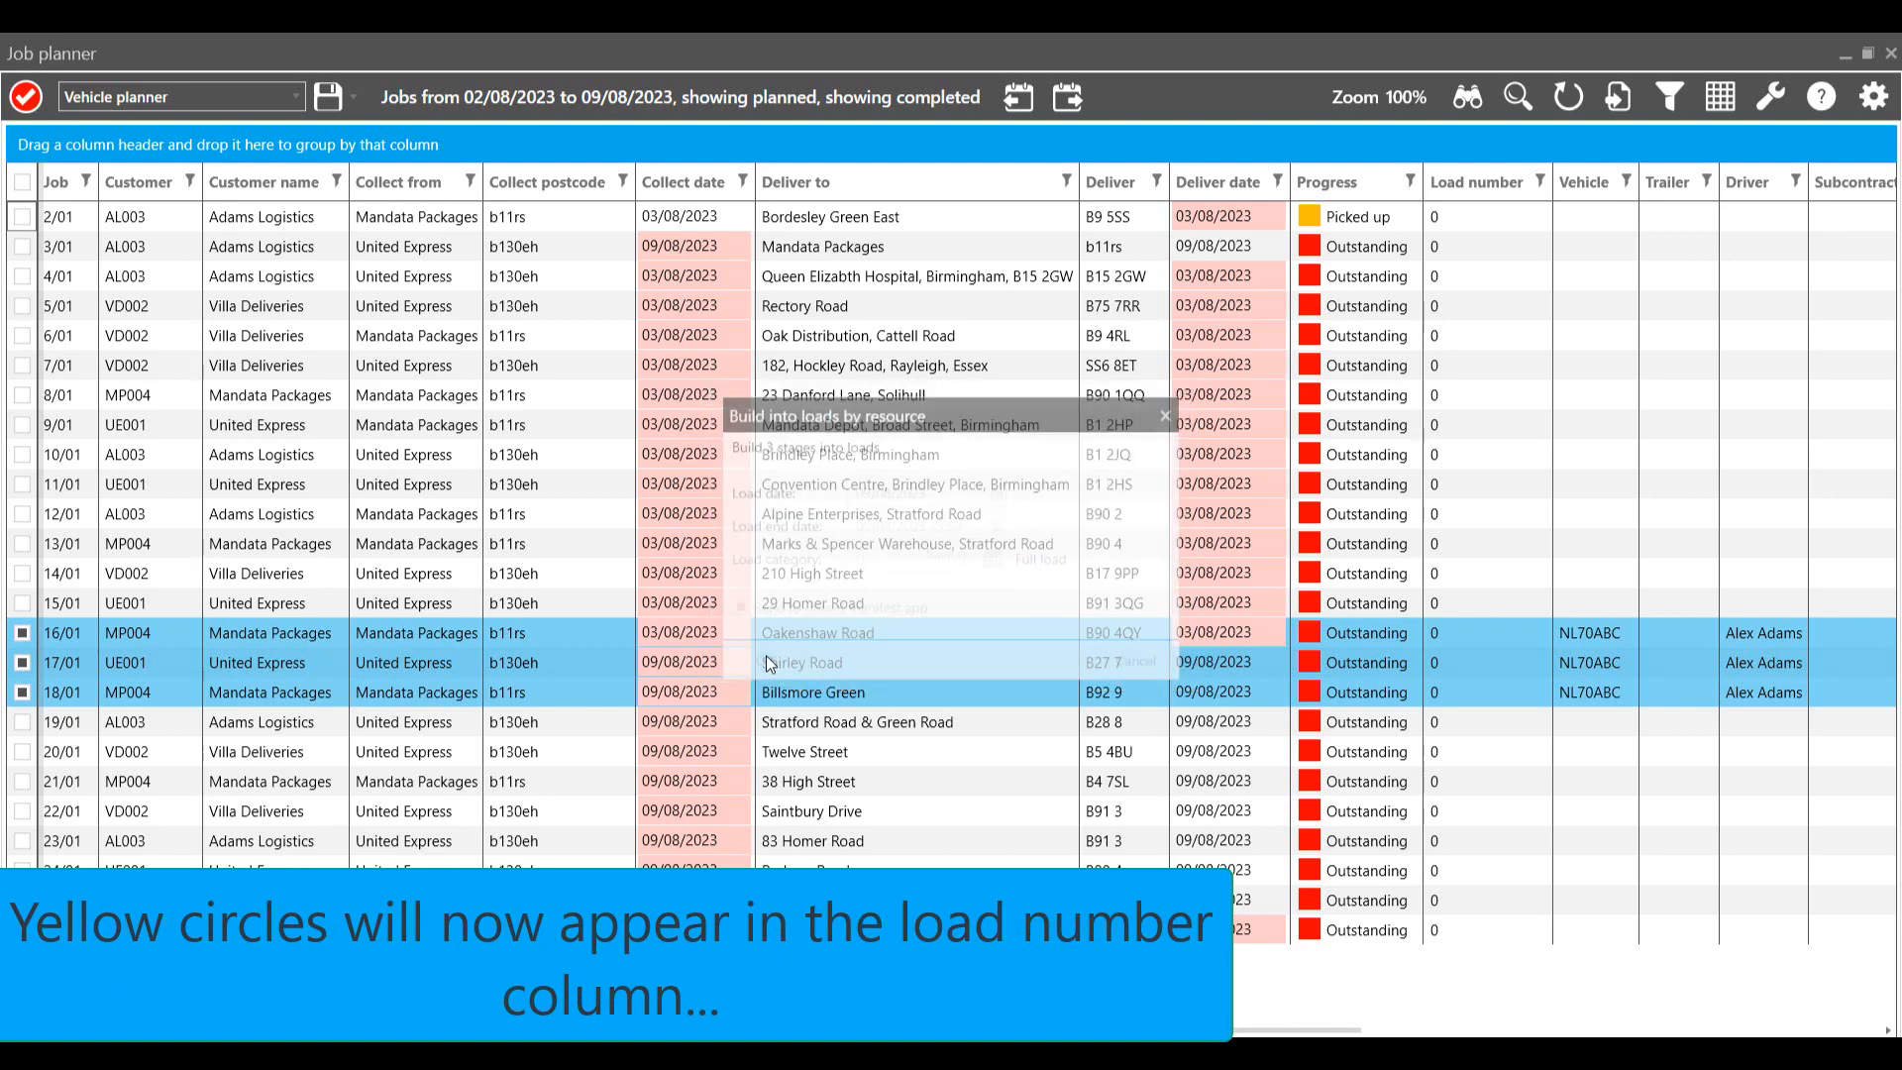